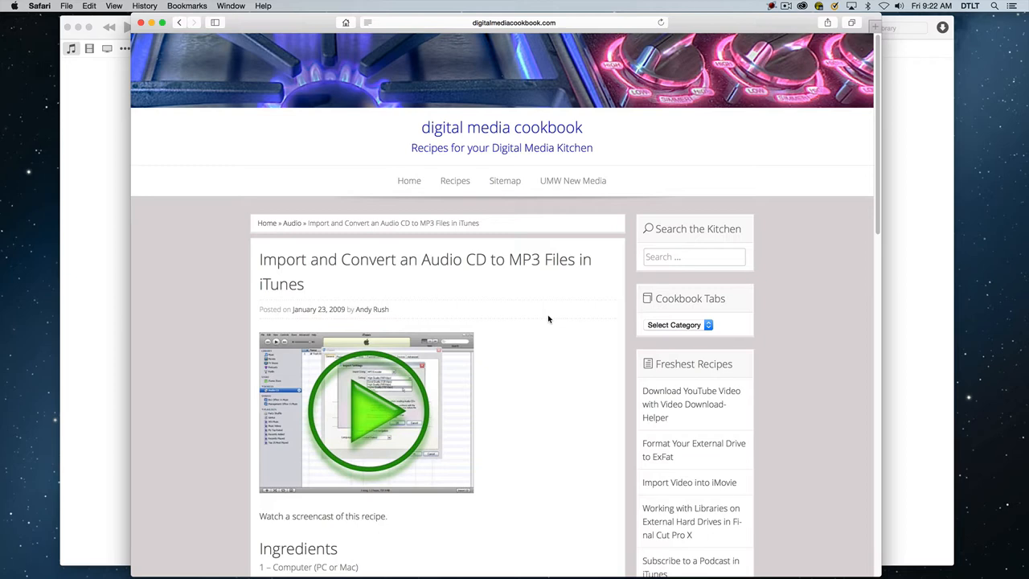
mouse_move(405, 283)
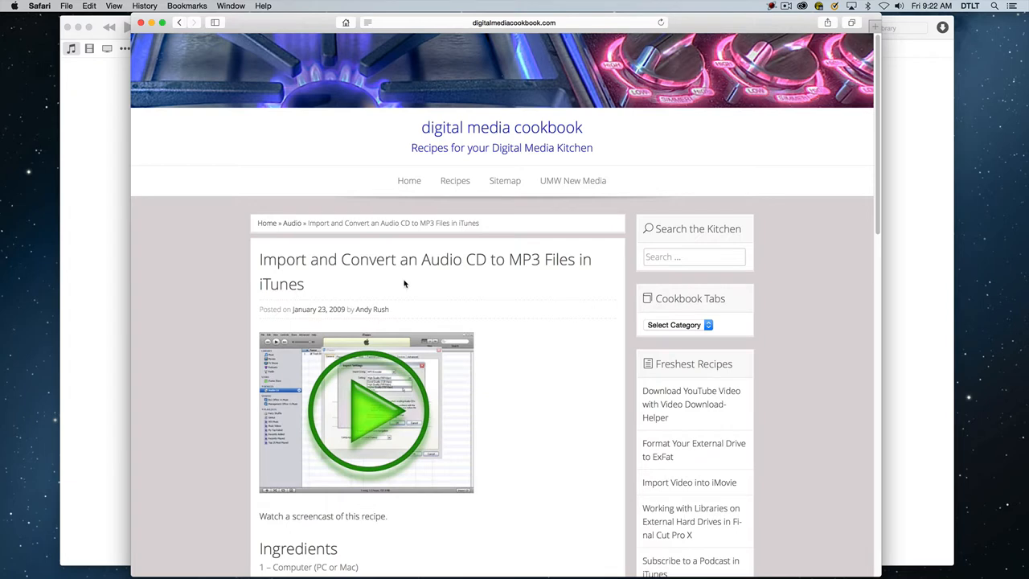
mouse_move(322, 143)
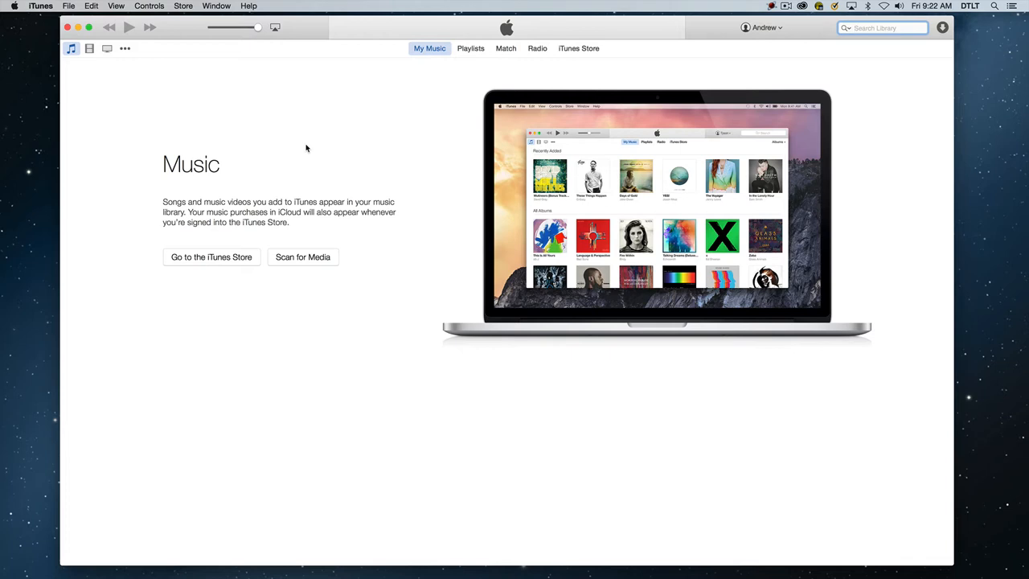
mouse_move(303, 148)
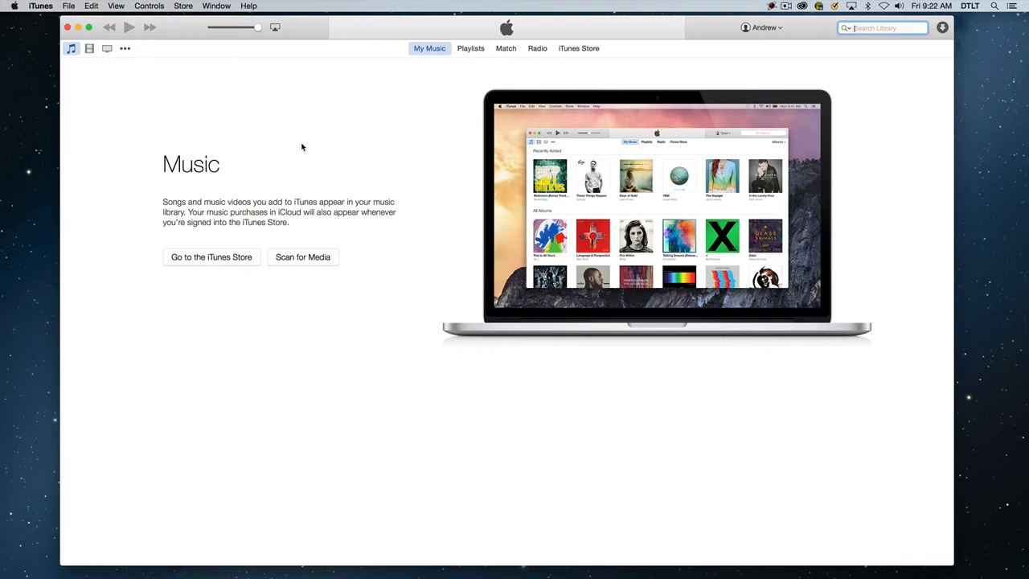
Step: In General preferences, keep 'When a CD is inserted' set to Ask to Import CD
click(40, 6)
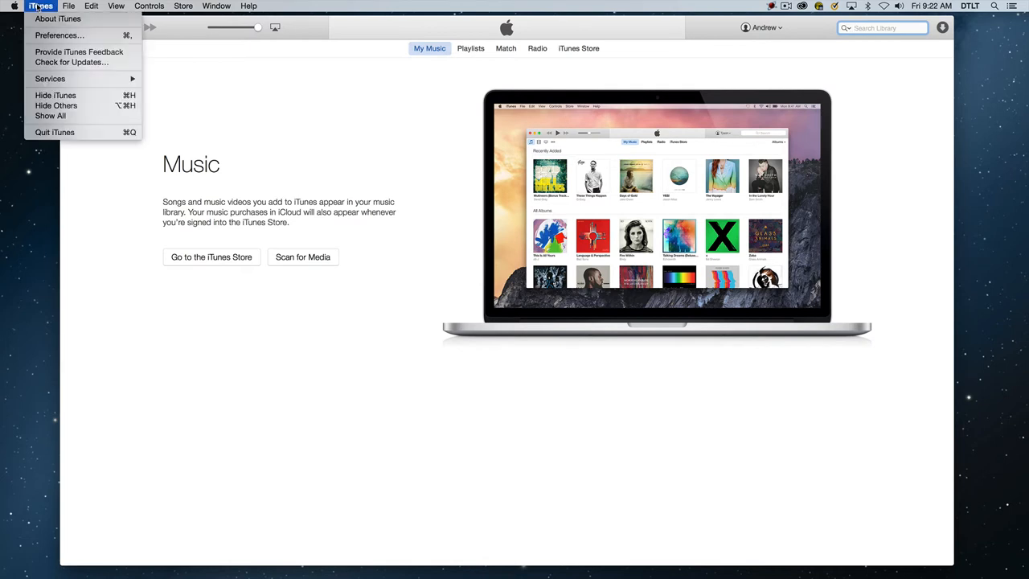
click(59, 36)
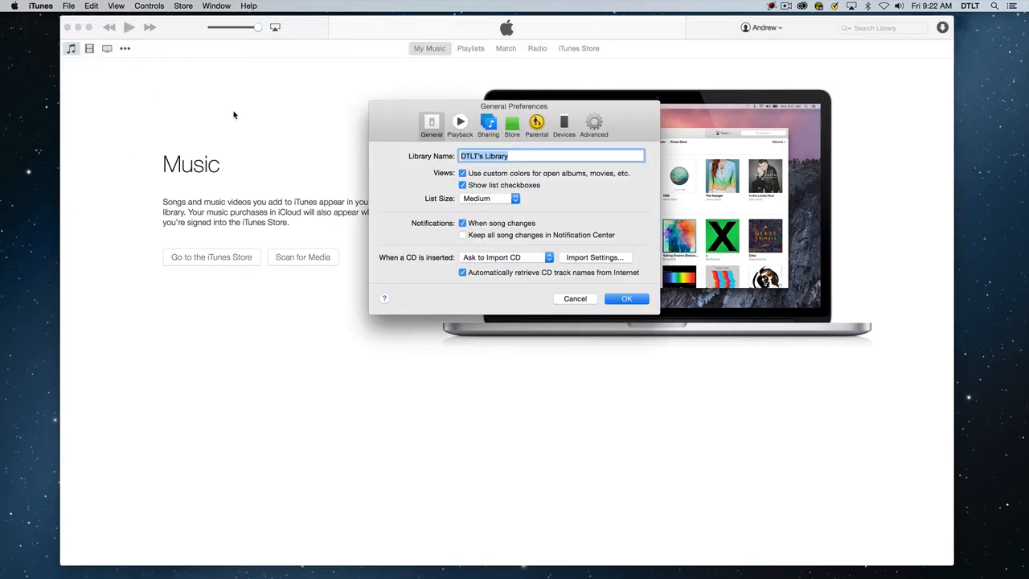
mouse_move(438, 143)
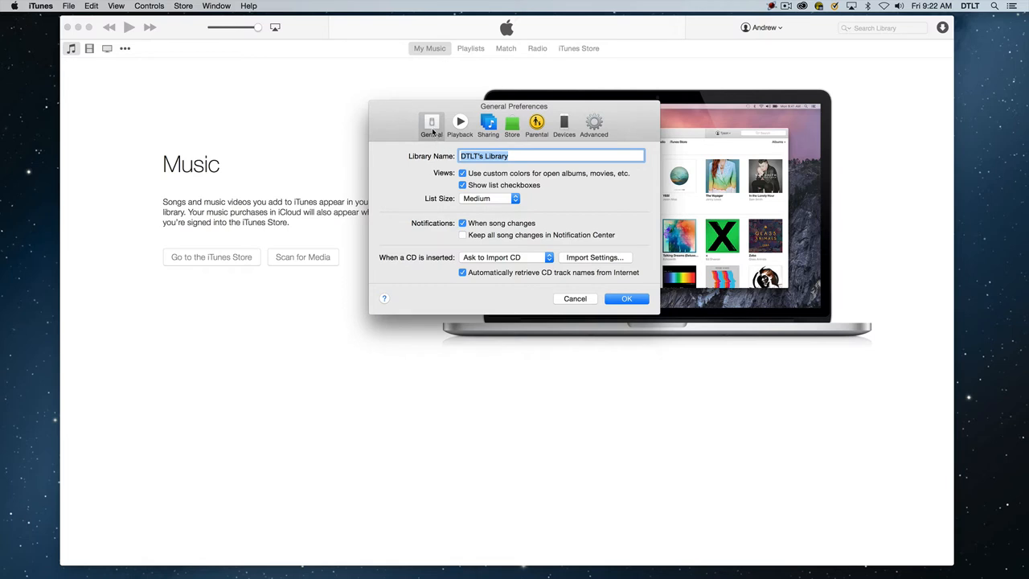
mouse_move(415, 264)
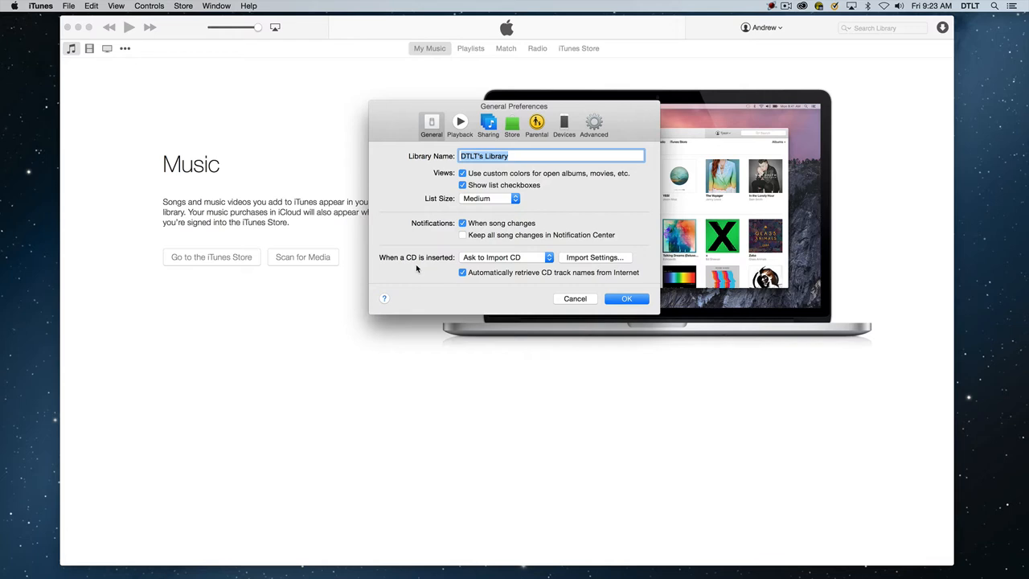
mouse_move(518, 273)
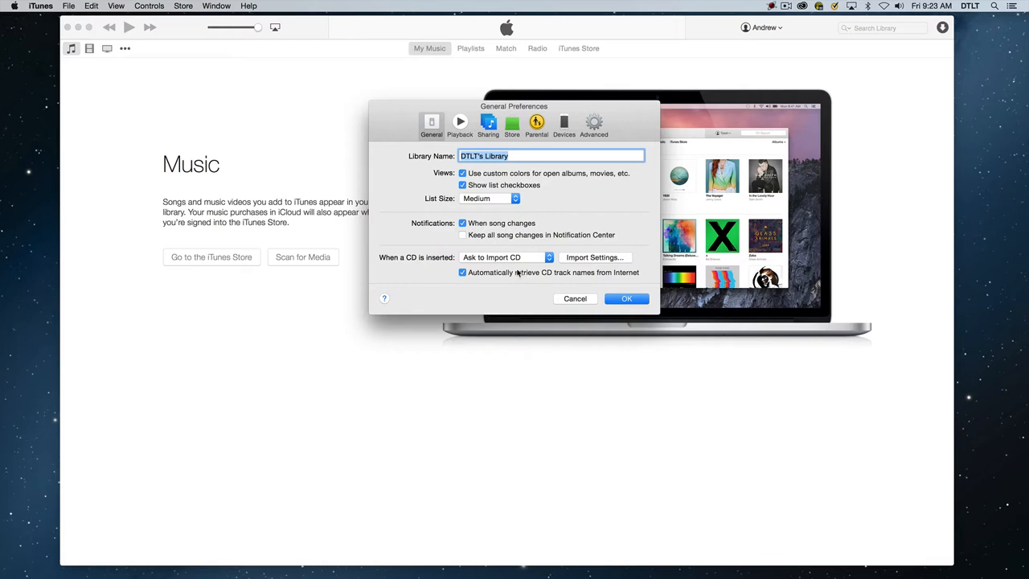
click(505, 257)
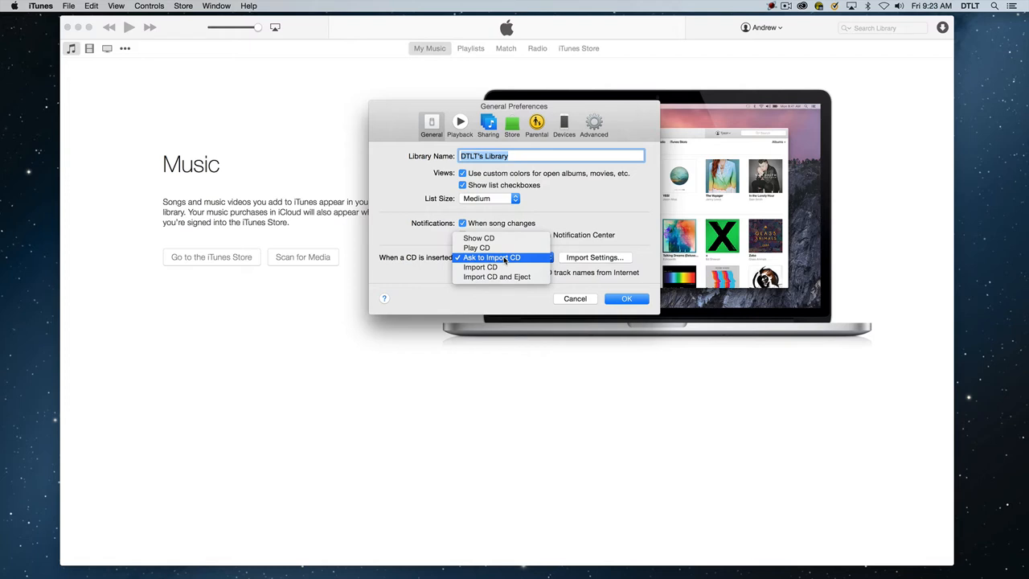
click(492, 258)
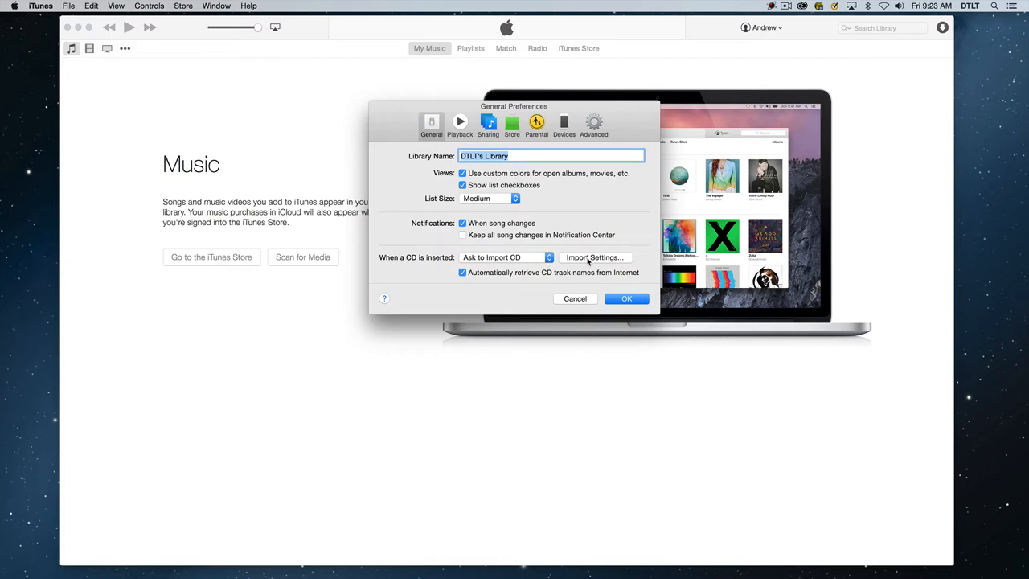
Step: Bring up the Import Settings dialog showing the AAC encoder at iTunes Plus quality
click(595, 257)
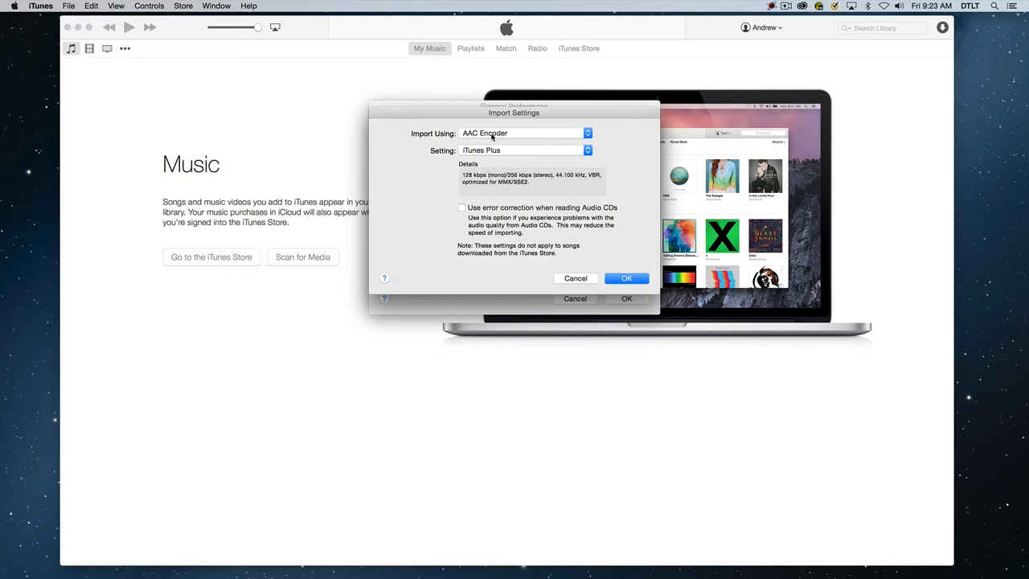
mouse_move(527, 157)
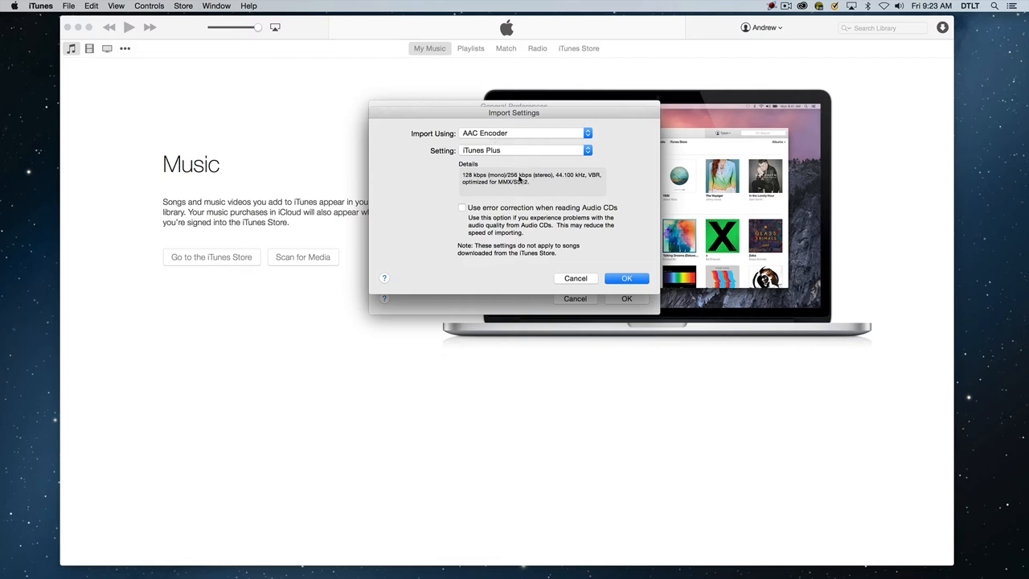
mouse_move(527, 180)
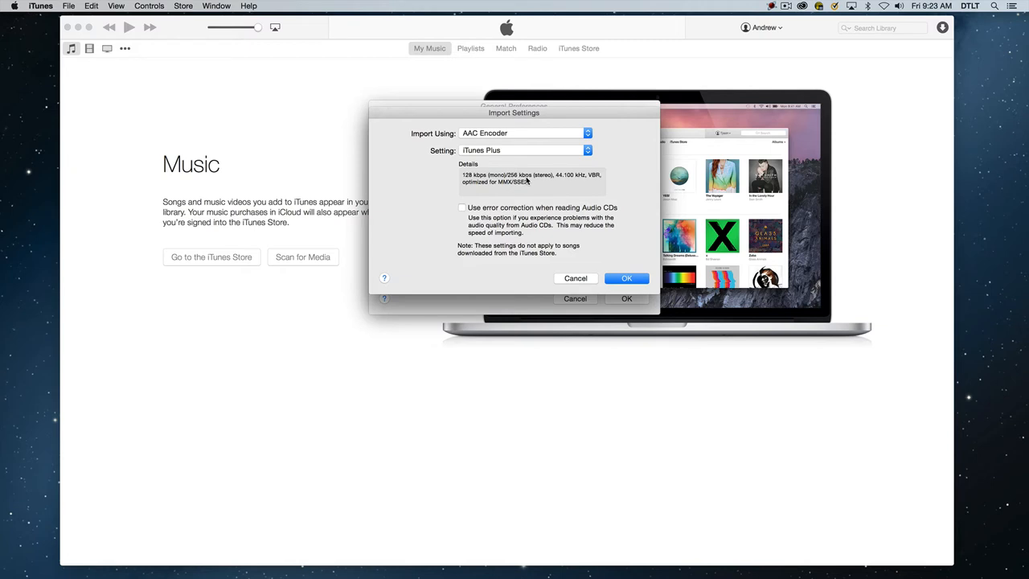
mouse_move(540, 181)
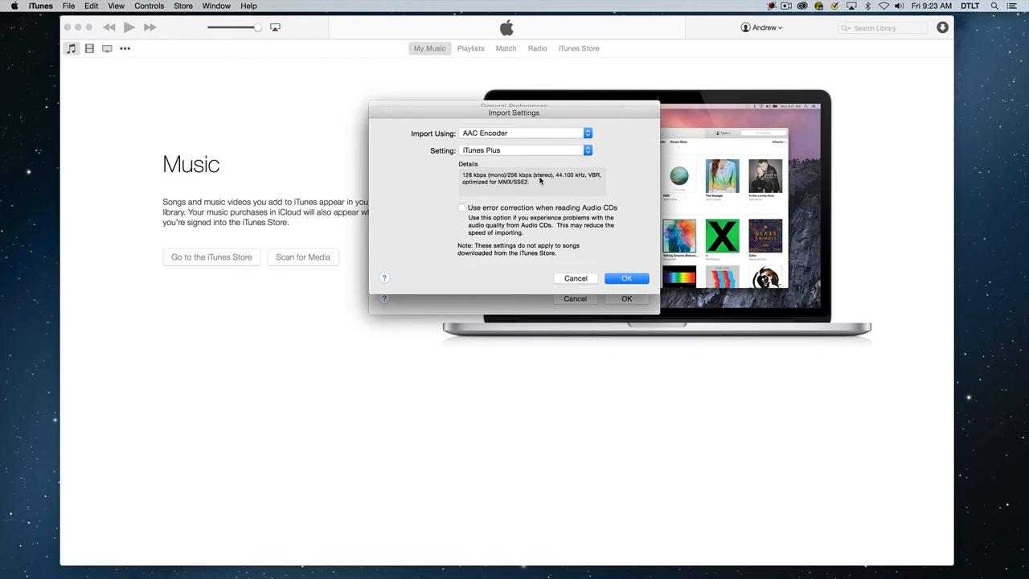
mouse_move(507, 139)
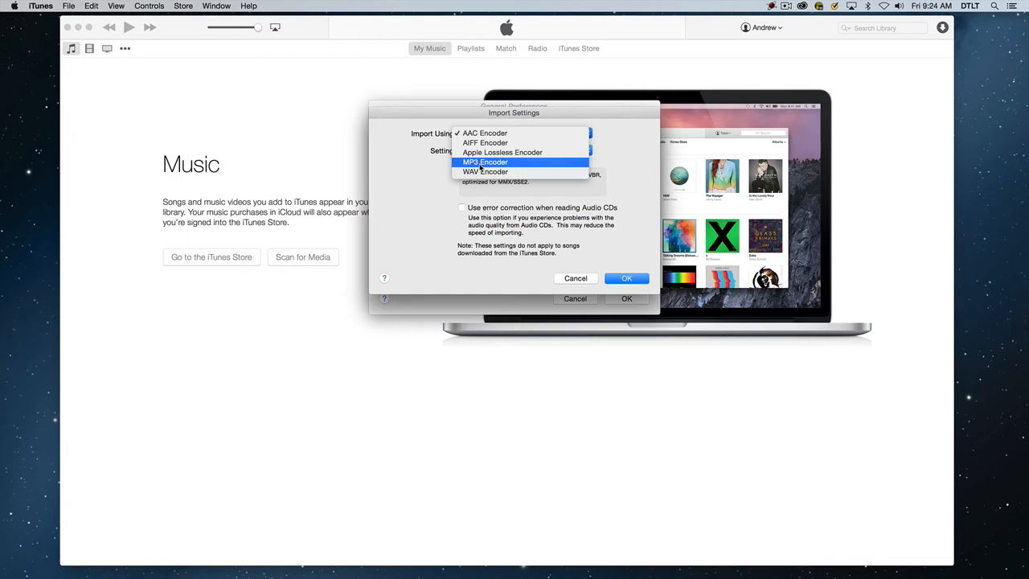
mouse_move(502, 151)
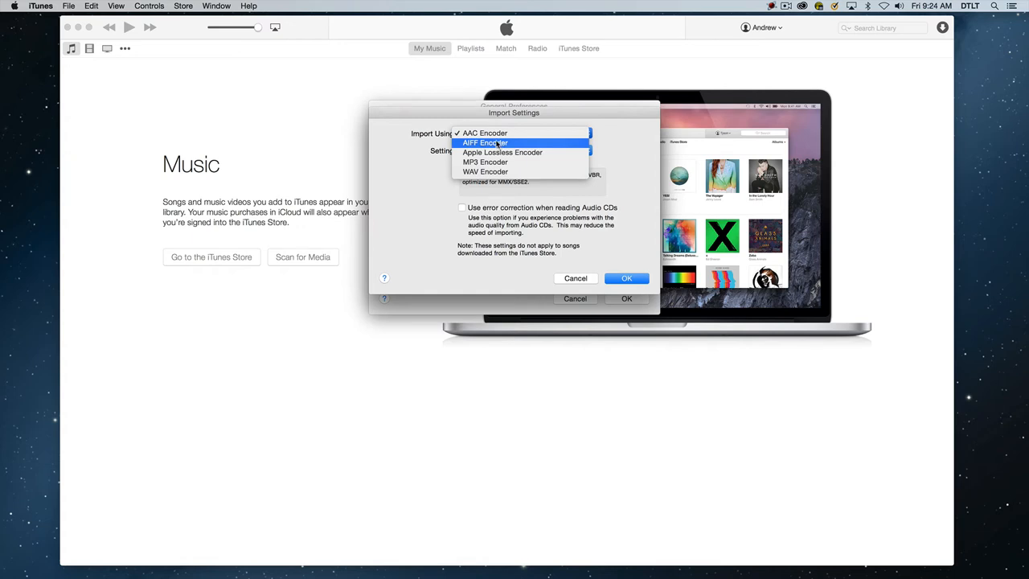
mouse_move(486, 170)
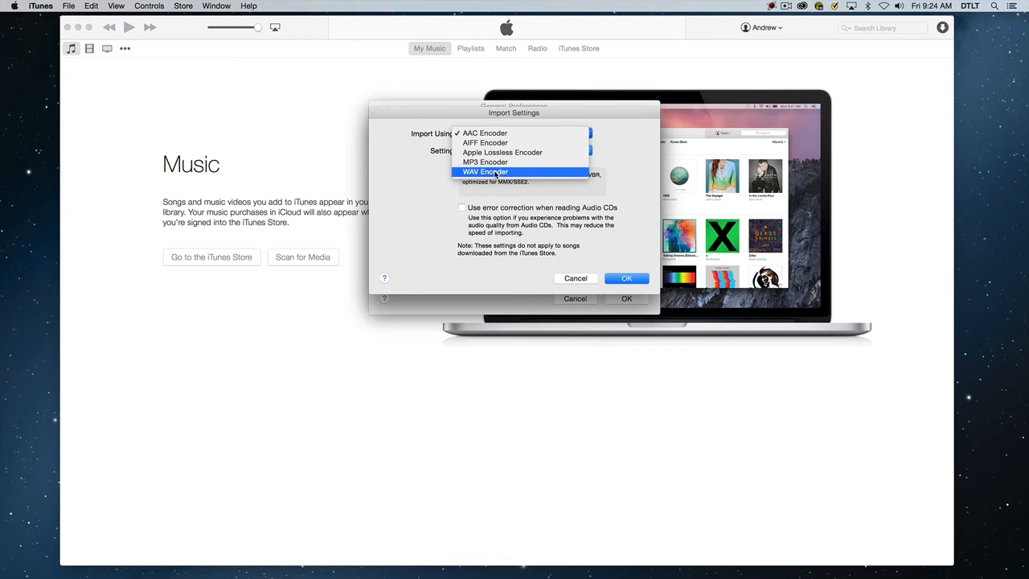
mouse_move(502, 151)
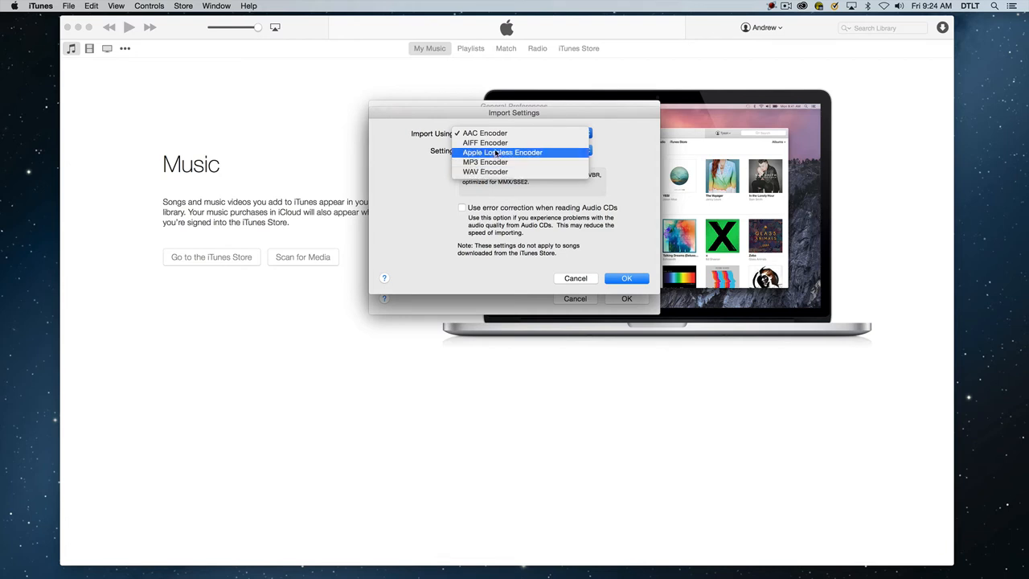
click(486, 131)
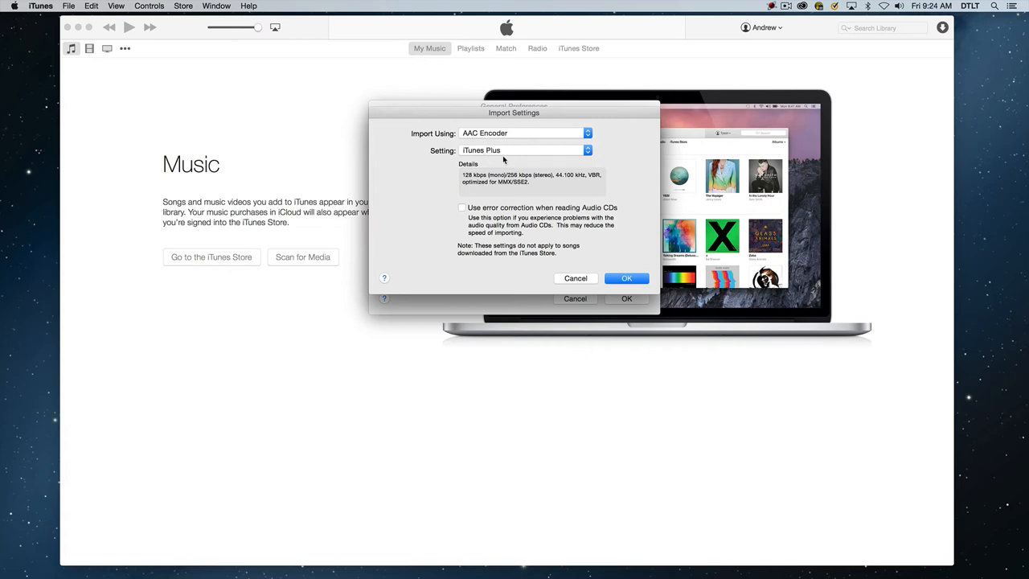
mouse_move(505, 160)
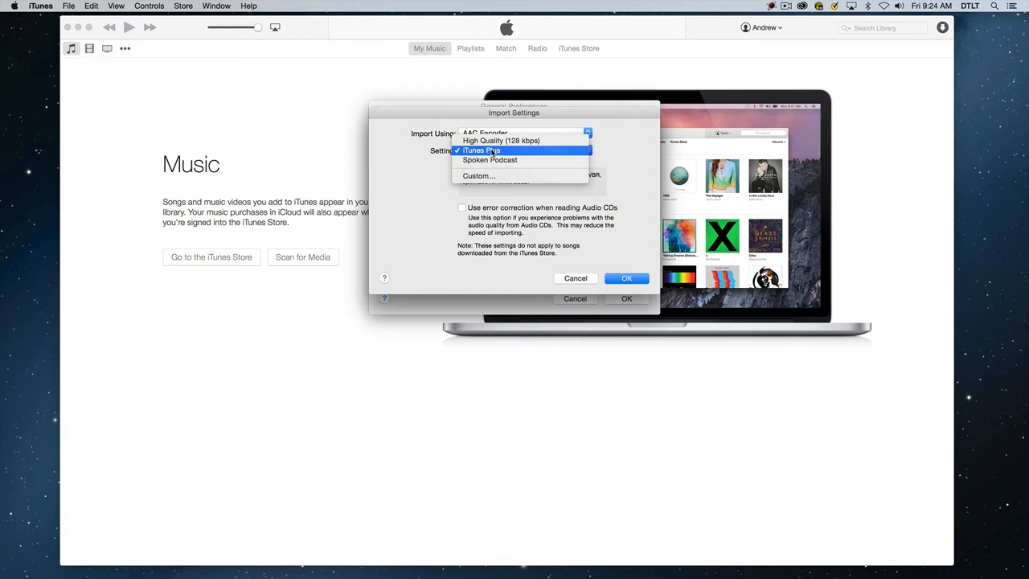
click(481, 151)
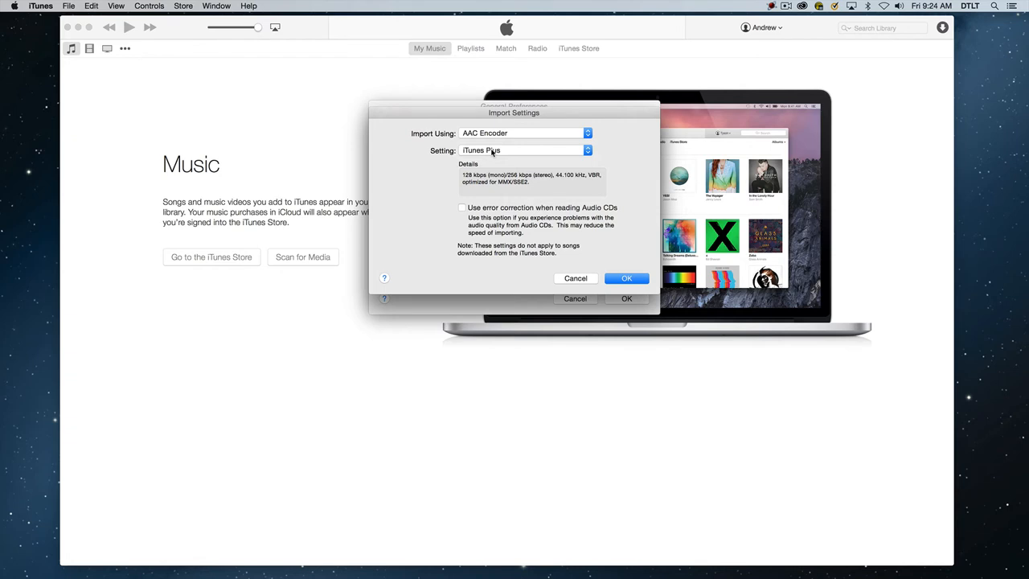
mouse_move(612, 300)
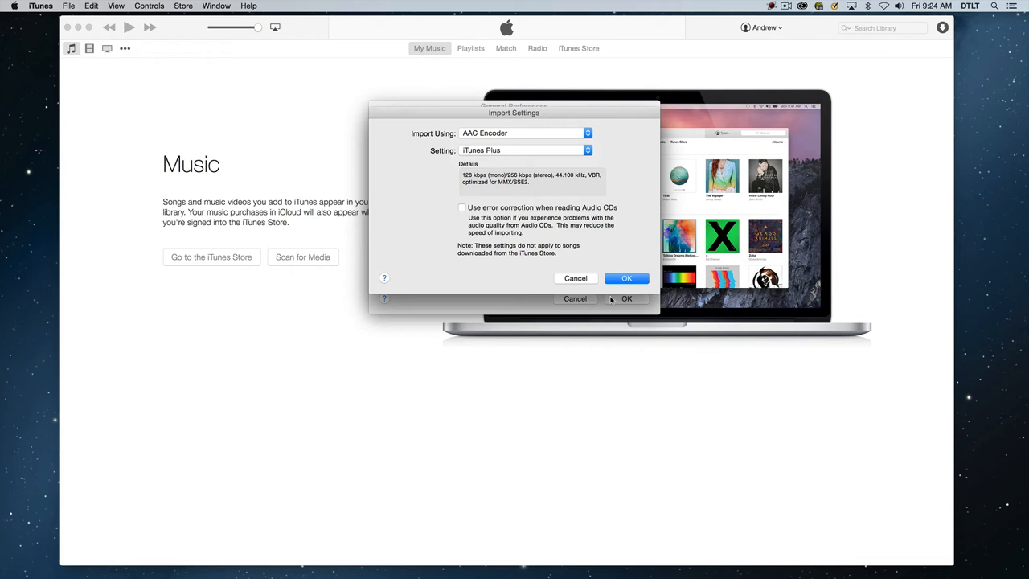
Step: Confirm the settings and import all 22 Nutcracker CD tracks into the library
click(627, 277)
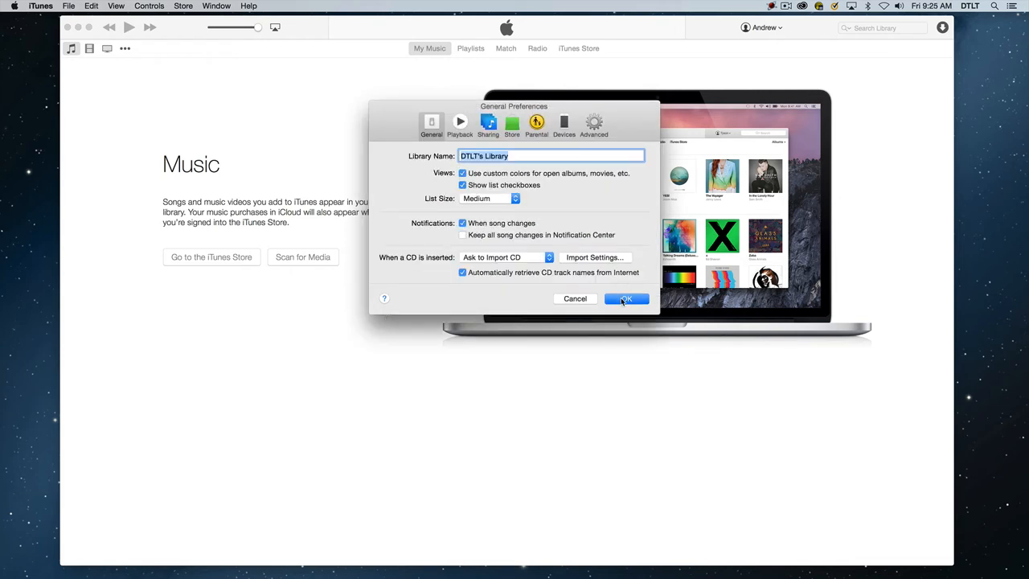
click(627, 298)
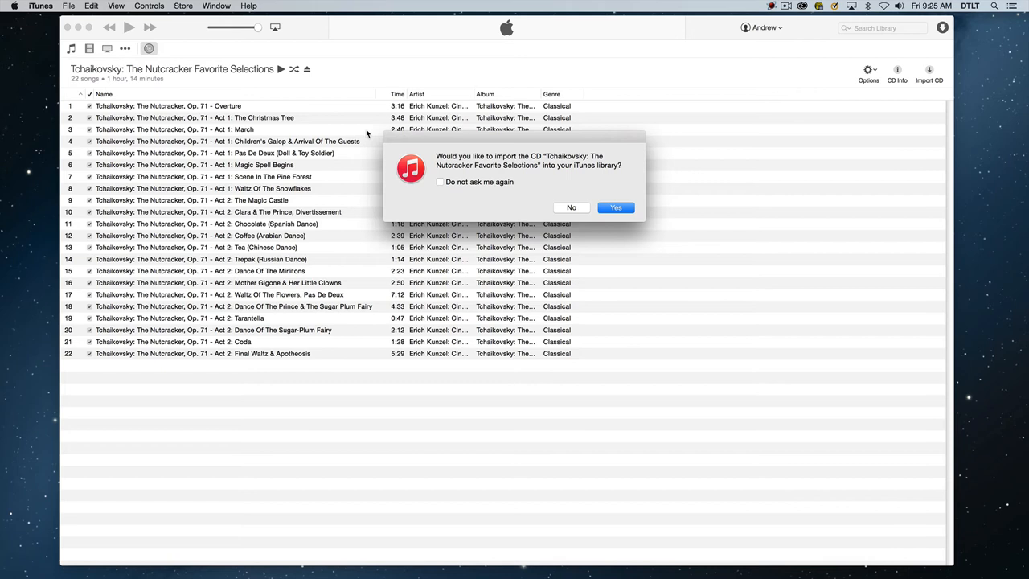
click(571, 208)
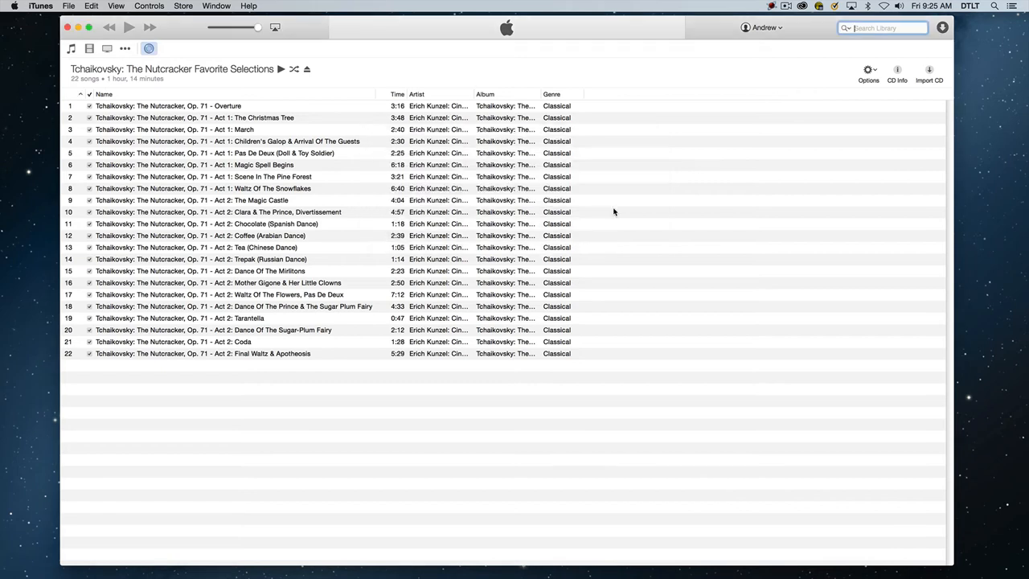
click(929, 74)
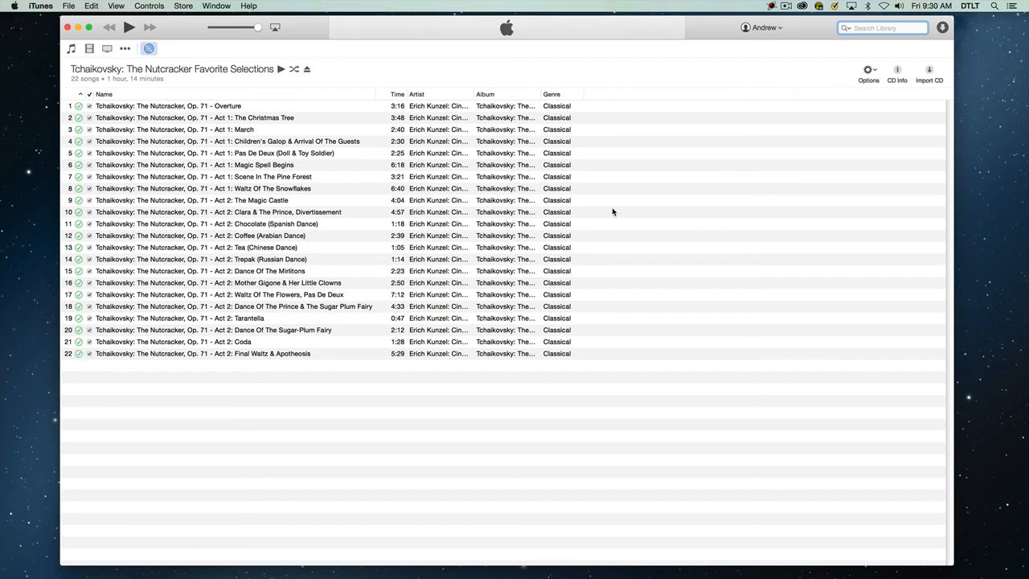
mouse_move(379, 170)
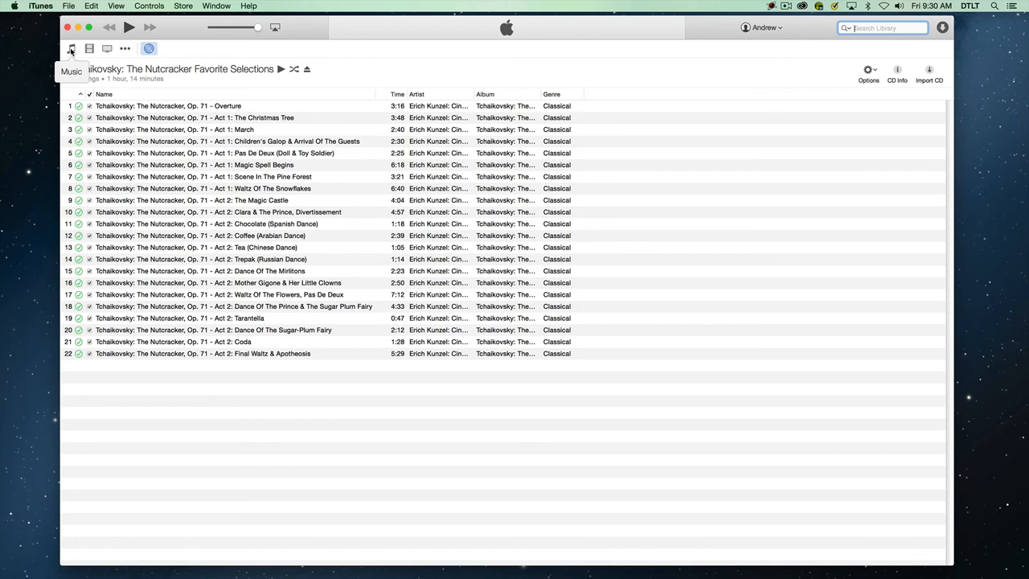
Step: Show My Music in Albums view with the imported Nutcracker album
click(70, 48)
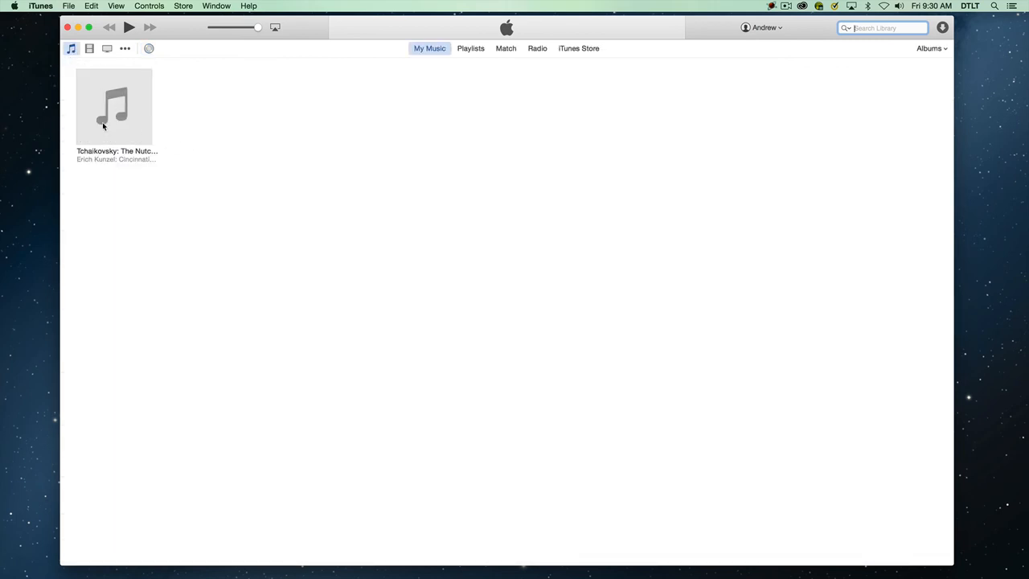
mouse_move(113, 116)
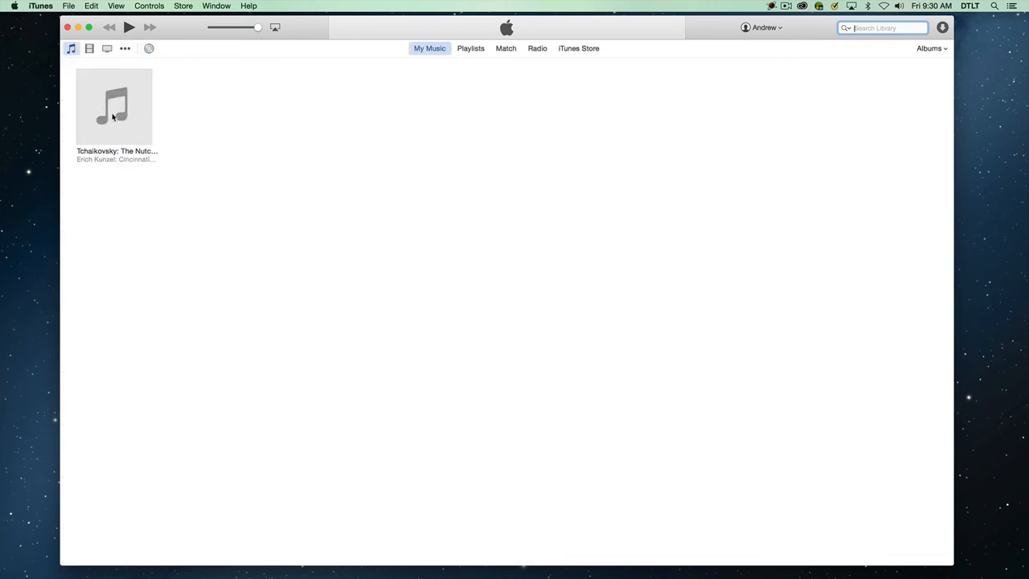
mouse_move(116, 113)
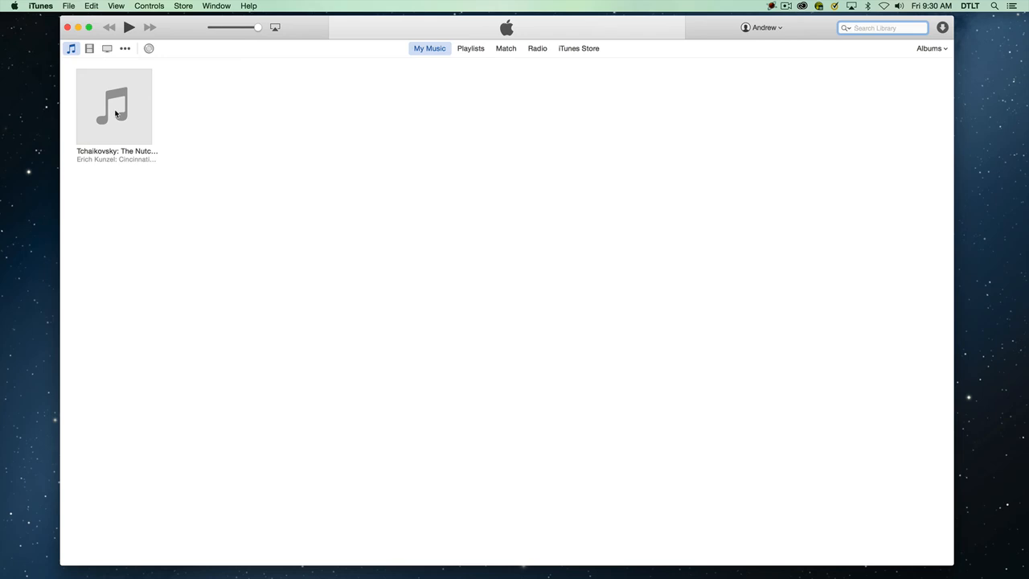
mouse_move(106, 103)
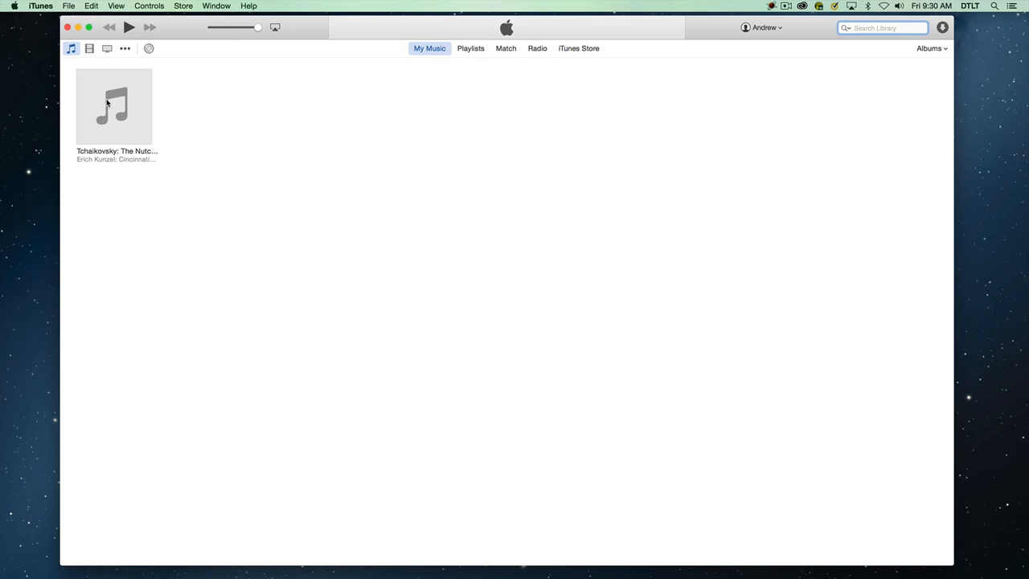
right_click(113, 106)
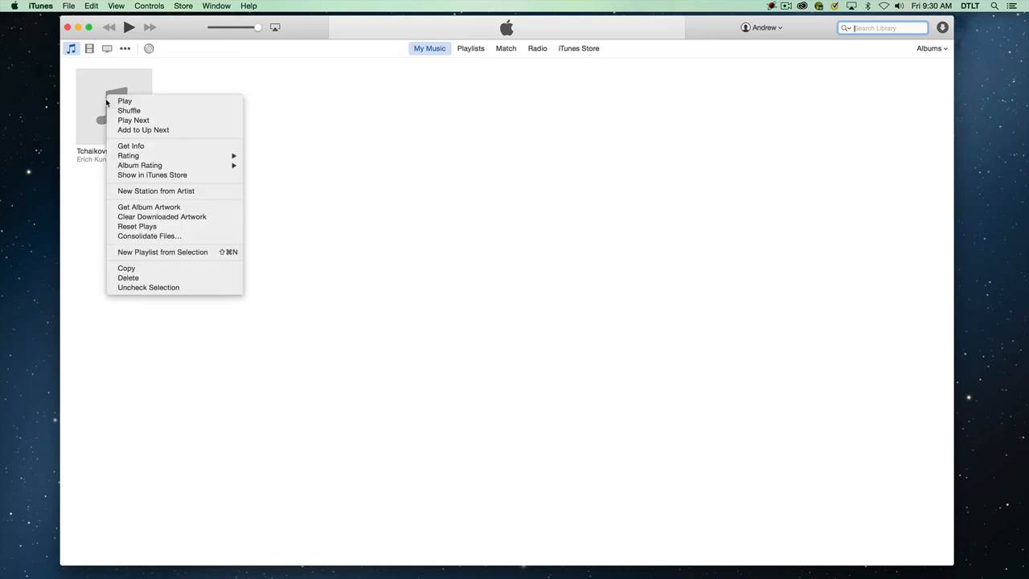
mouse_move(148, 206)
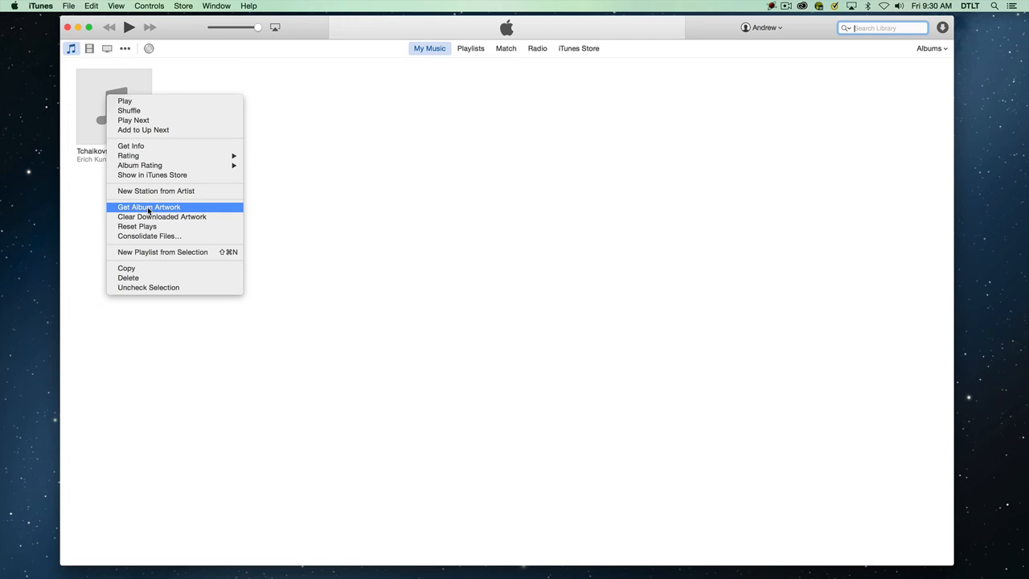
click(148, 206)
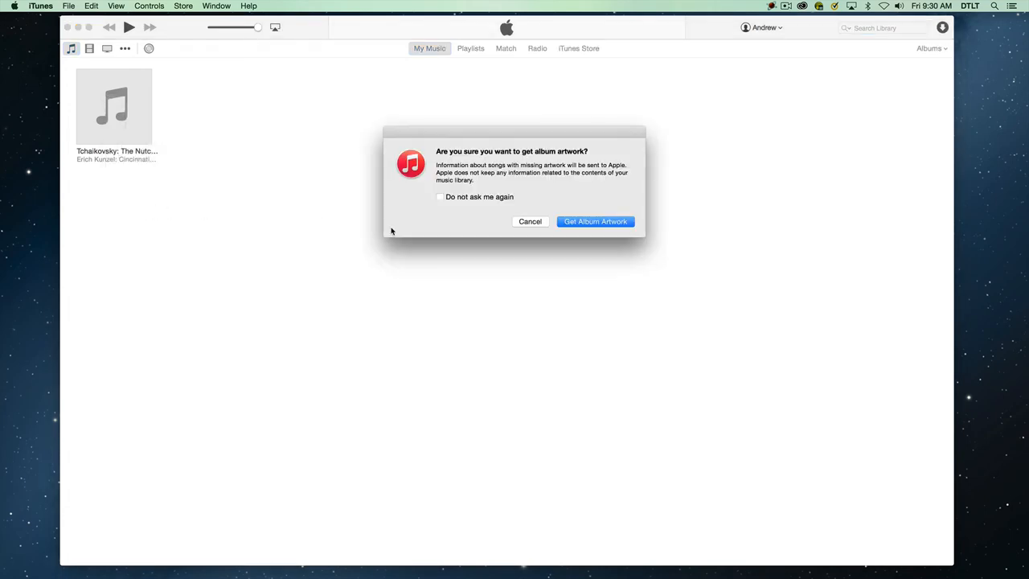
mouse_move(595, 222)
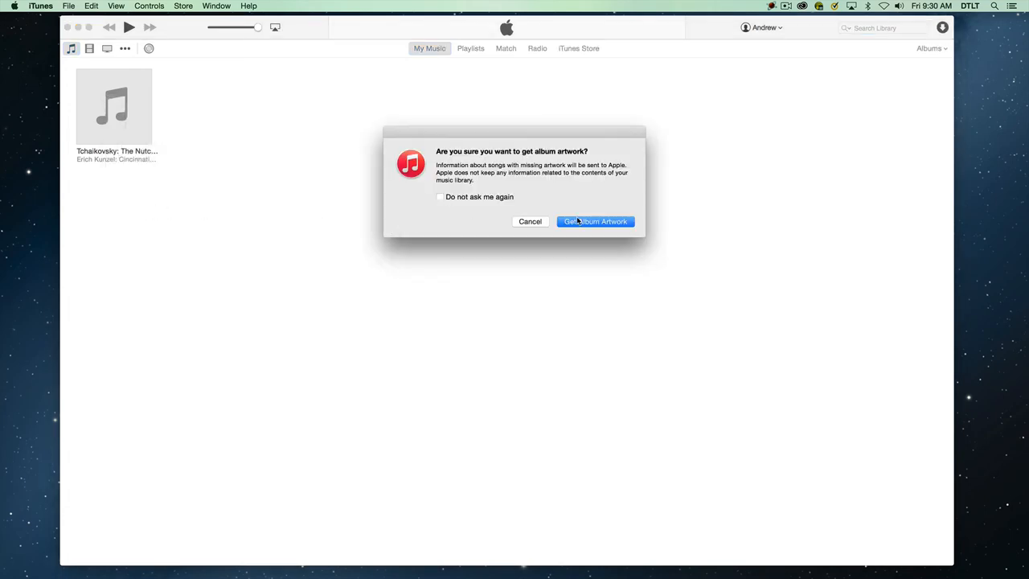
click(595, 222)
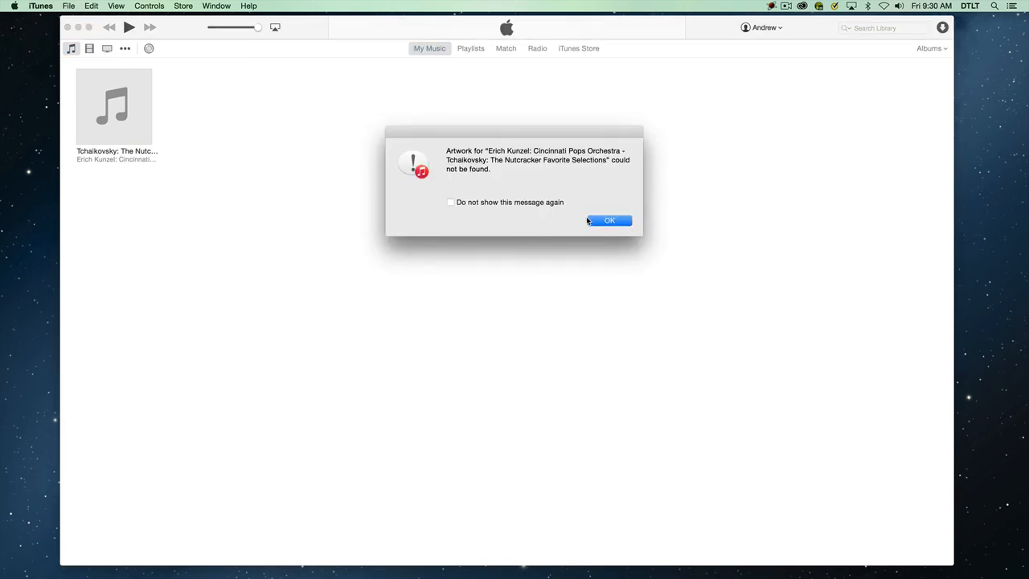
click(610, 220)
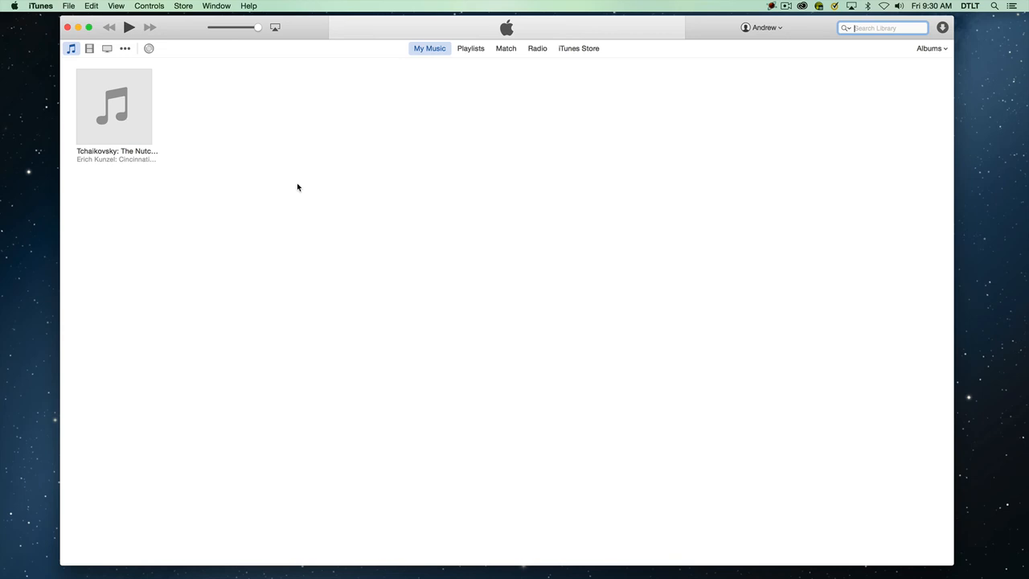
Step: Expand the Nutcracker album to list its 22 tracks by Erich Kunzel and the Cincinnati Pops
click(113, 106)
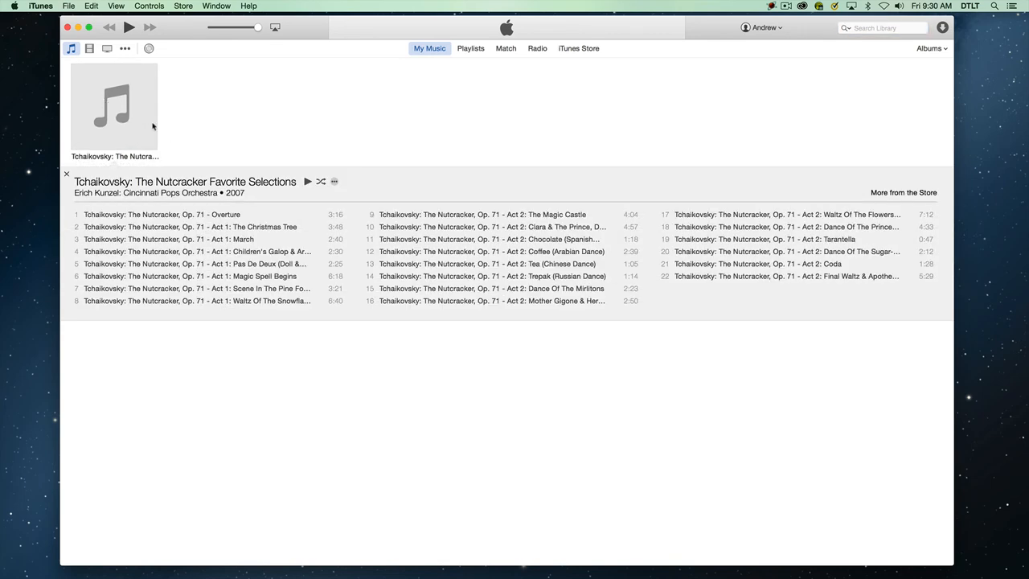
mouse_move(258, 261)
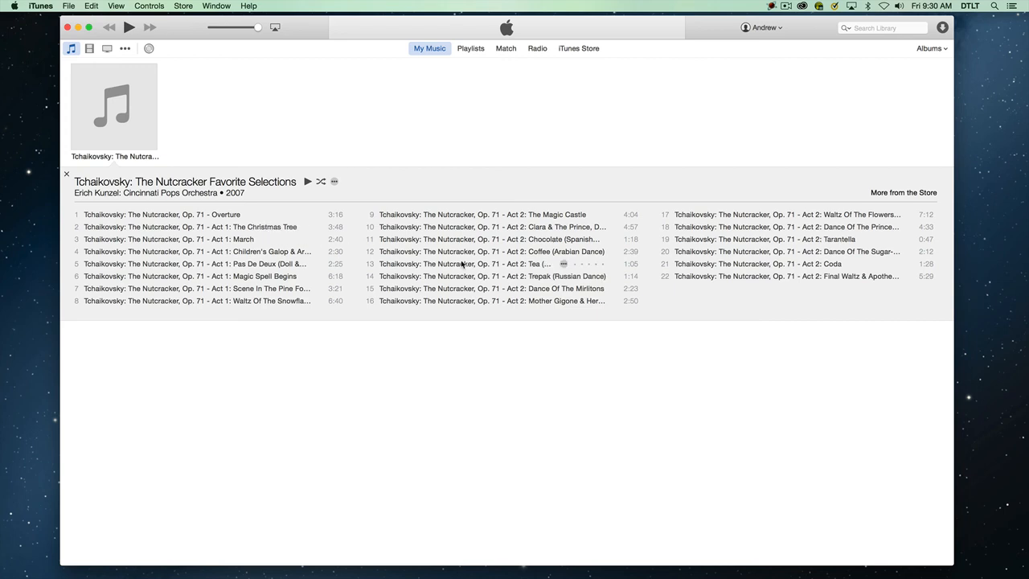
mouse_move(186, 227)
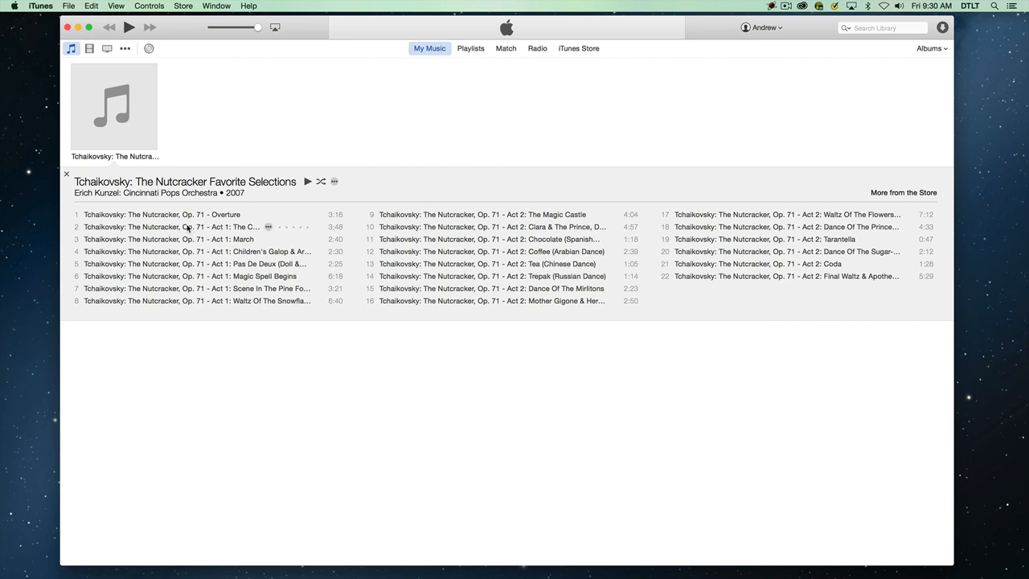
mouse_move(168, 215)
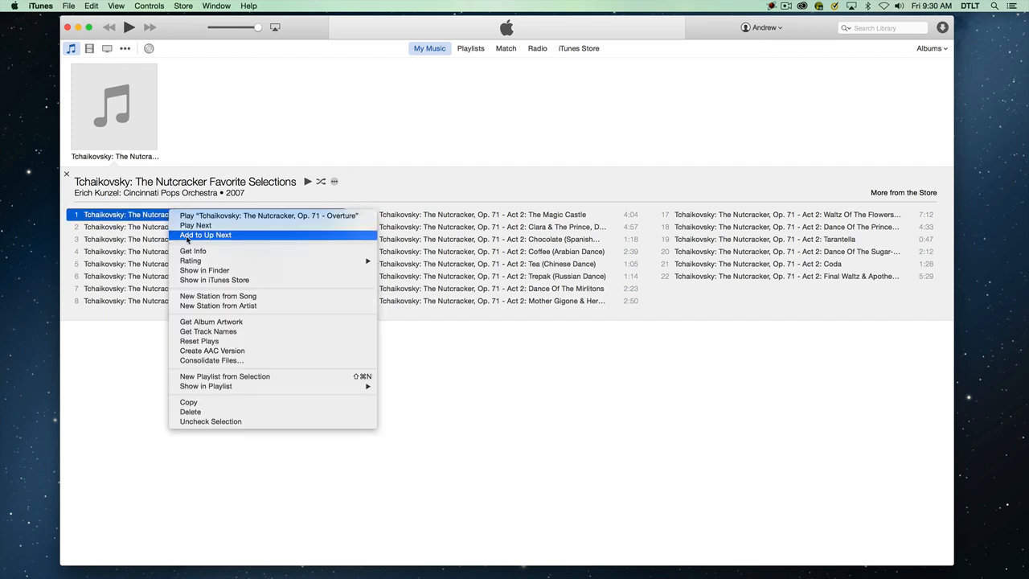
Step: Reveal the album's 22 .m4a files in Finder, select one, then close the window
click(204, 270)
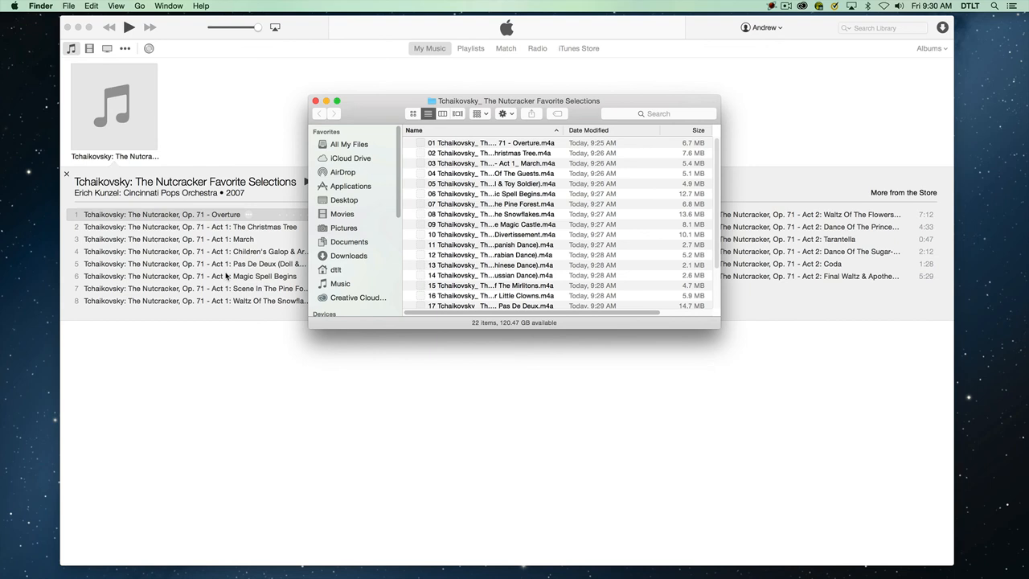
click(491, 141)
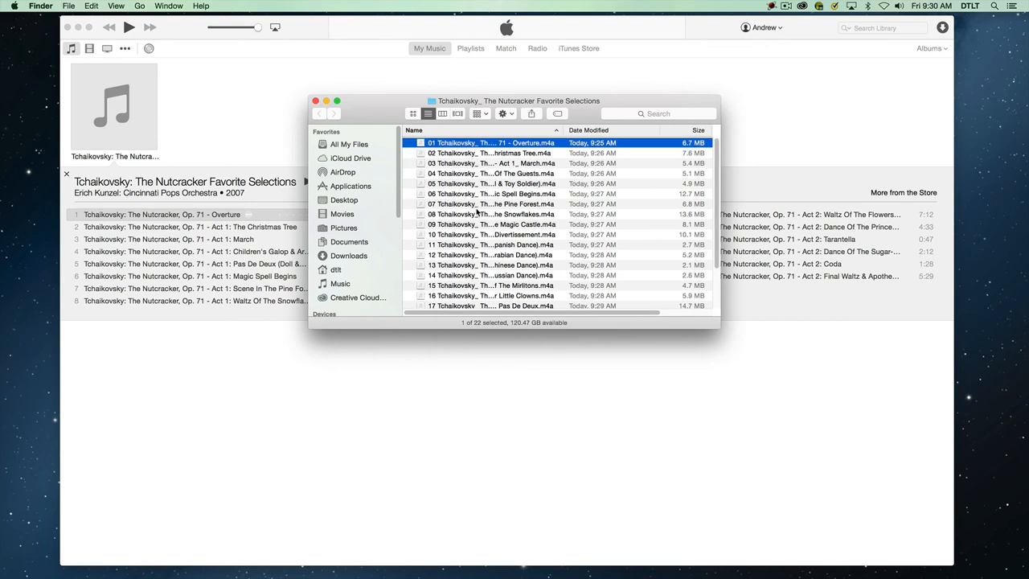
mouse_move(532, 228)
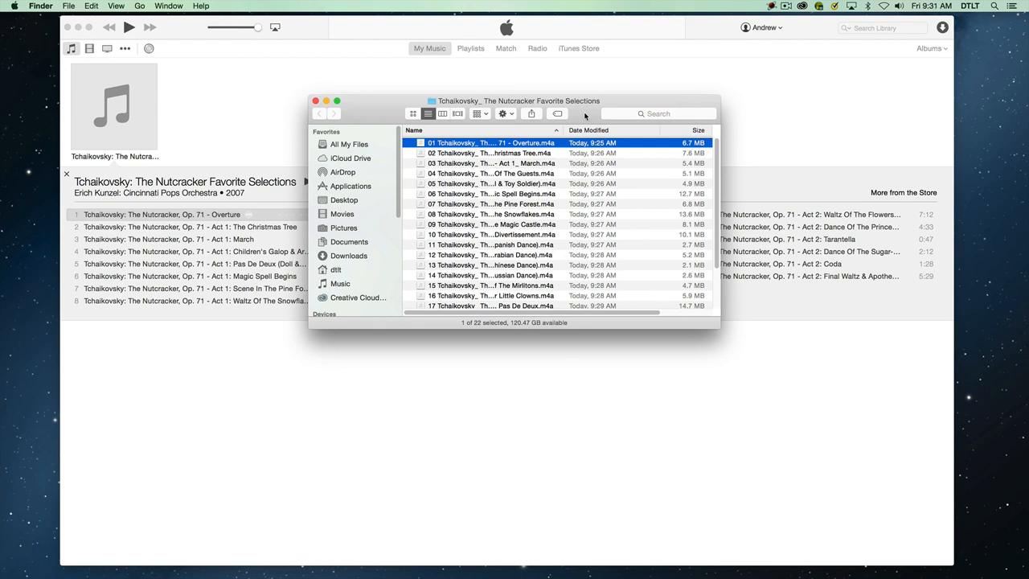
mouse_move(560, 190)
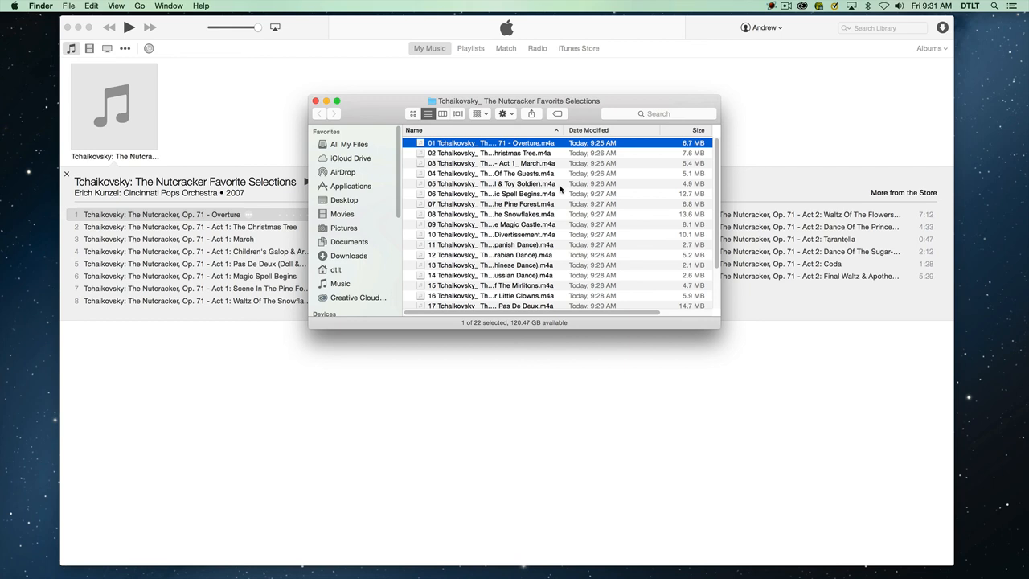
mouse_move(529, 199)
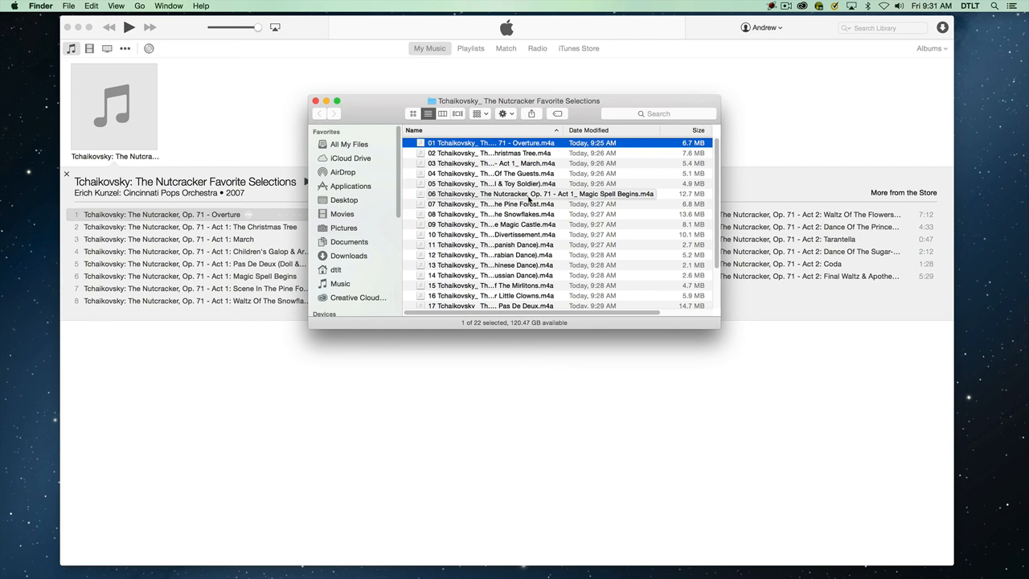
click(315, 100)
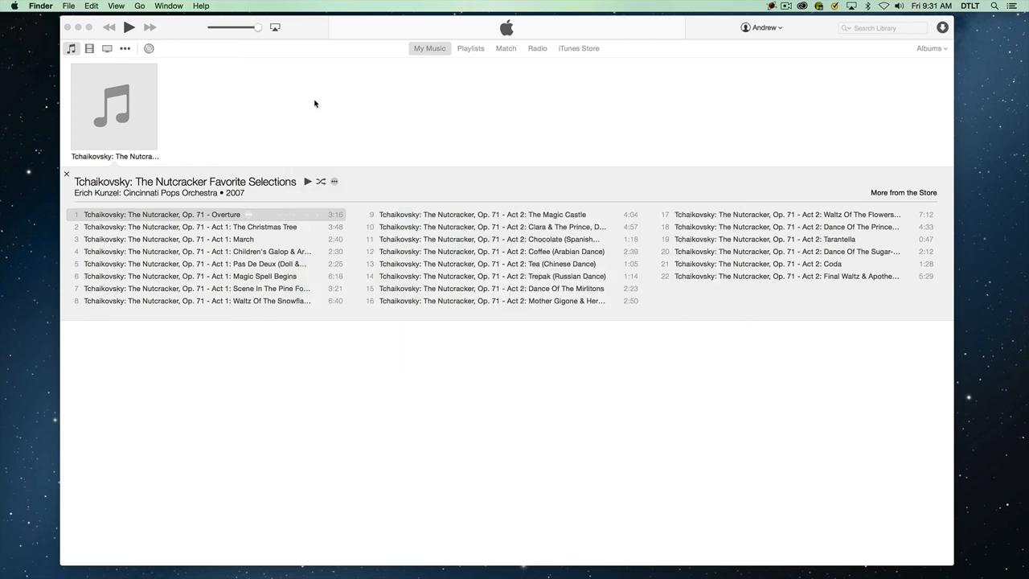
mouse_move(437, 106)
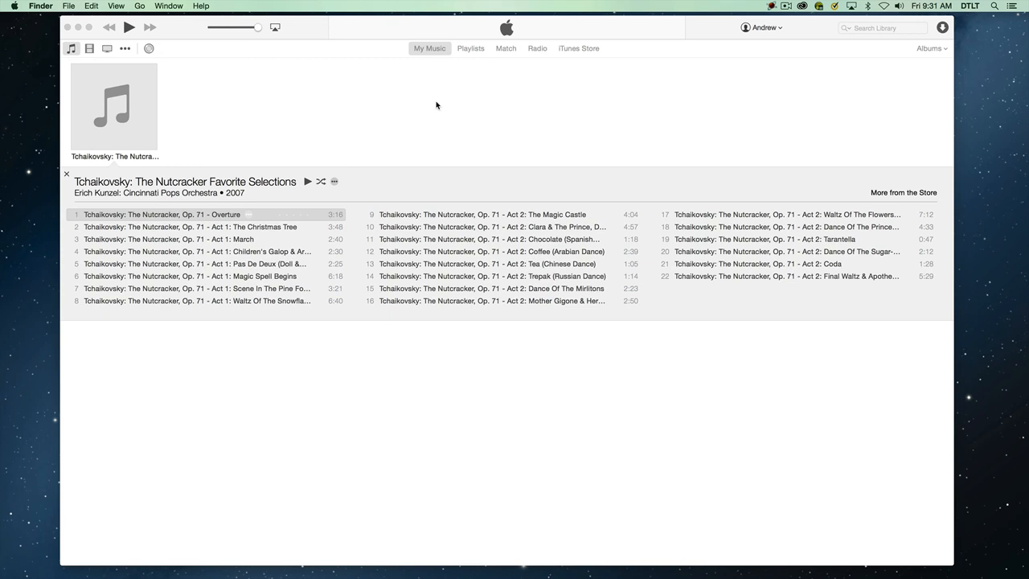